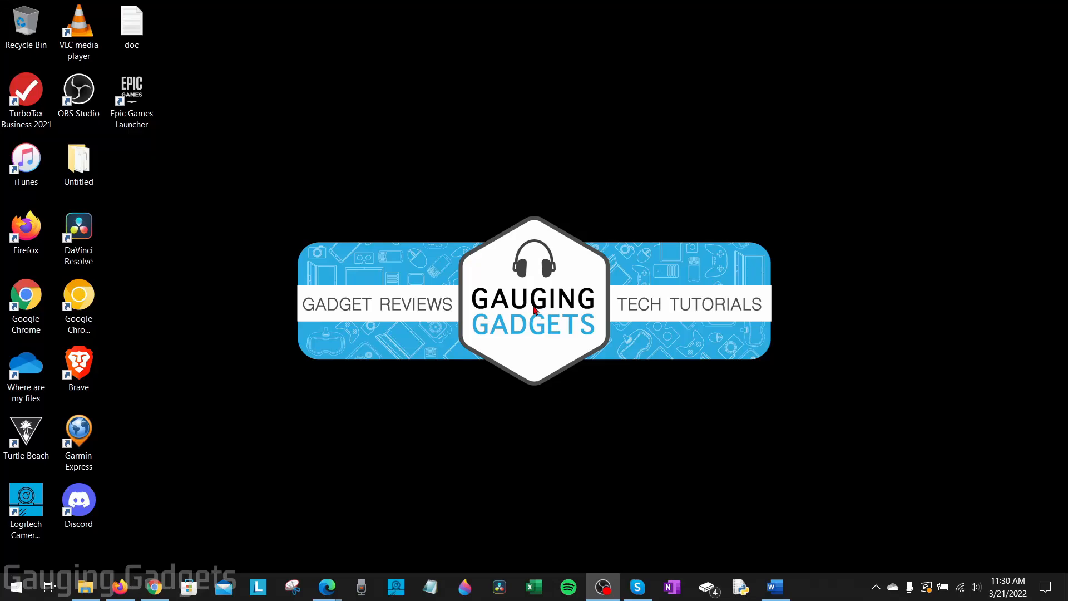
mouse_move(546, 296)
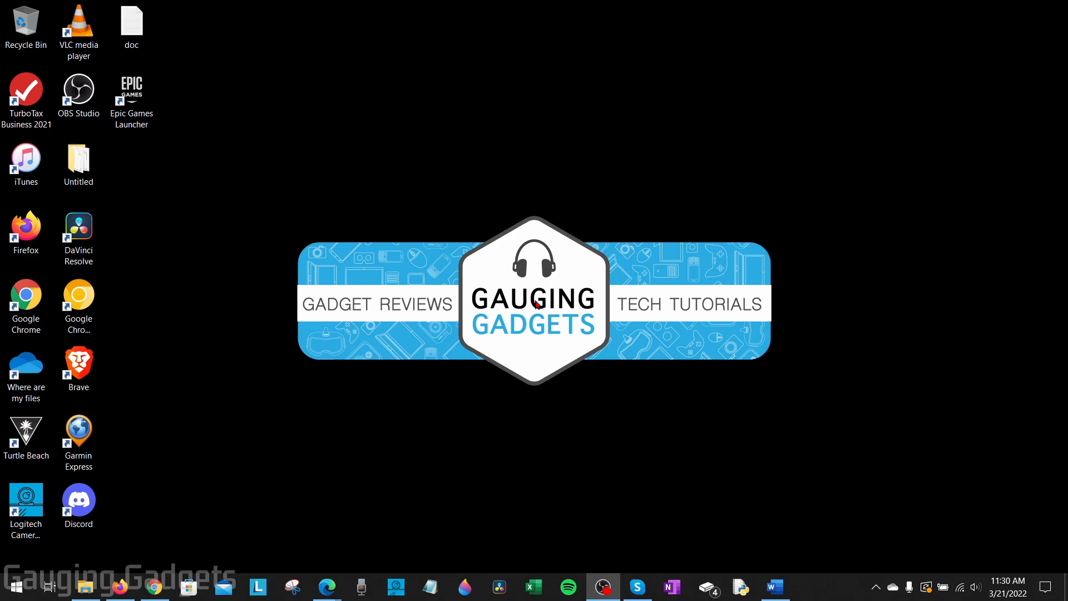
mouse_move(515, 283)
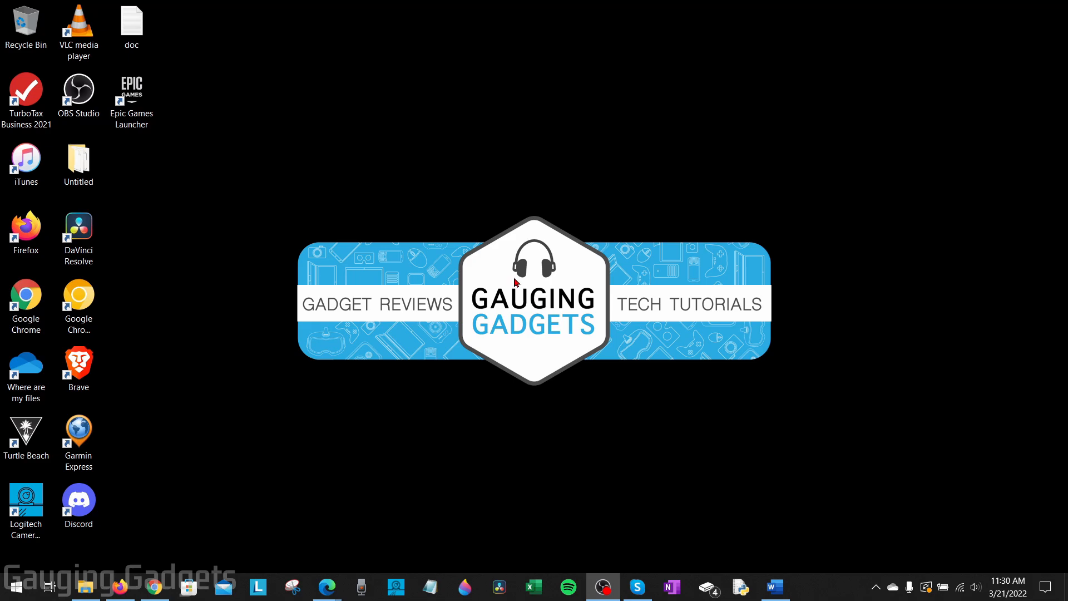
mouse_move(529, 280)
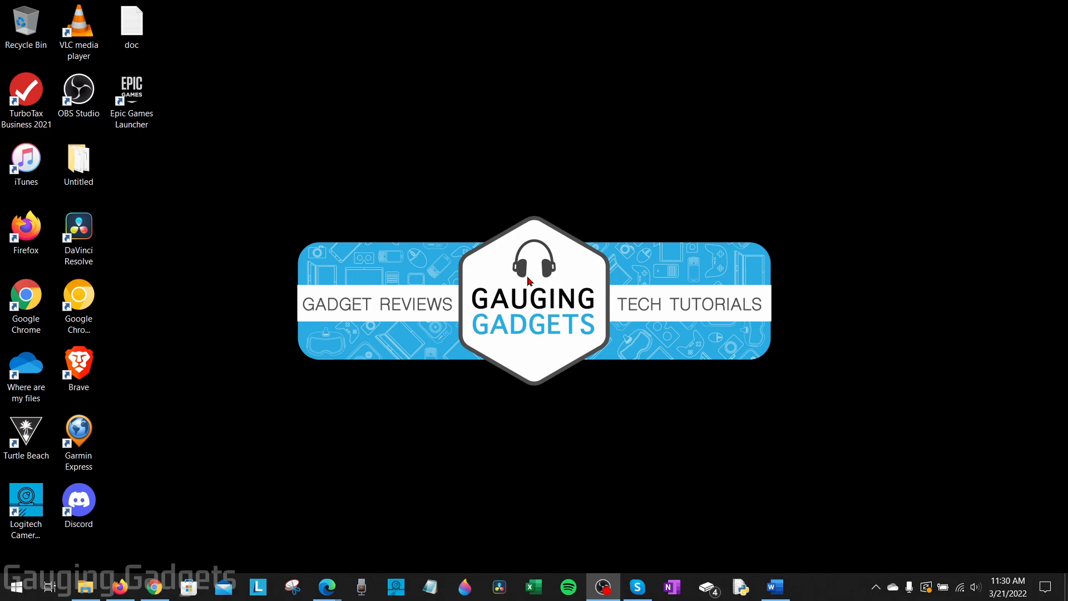
mouse_move(455, 196)
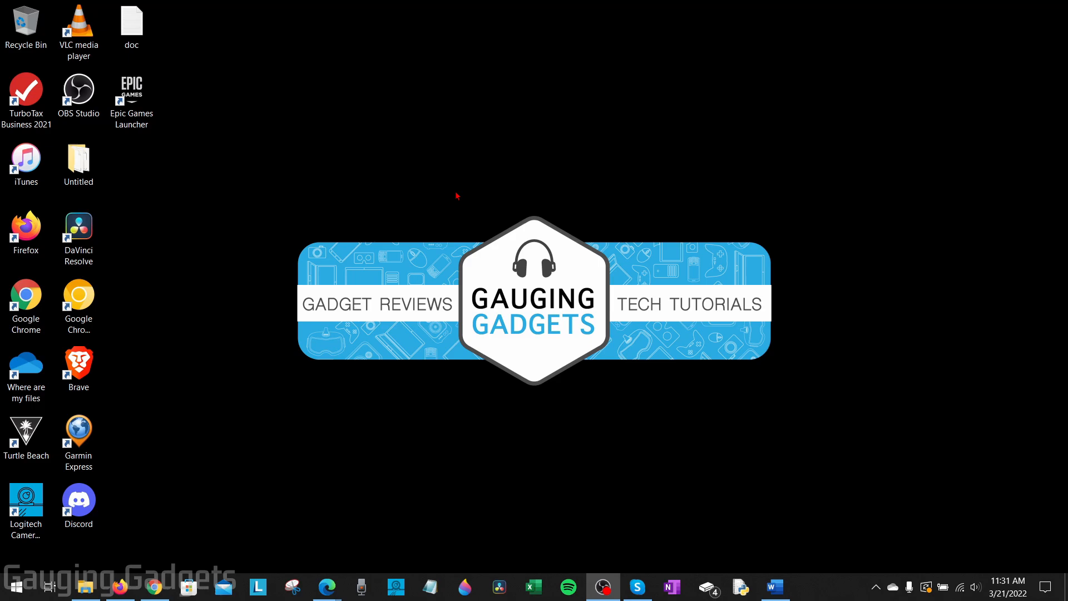
- View Test.pdf in Microsoft Edge with its table of names, addresses, ages and emails
left_click(326, 587)
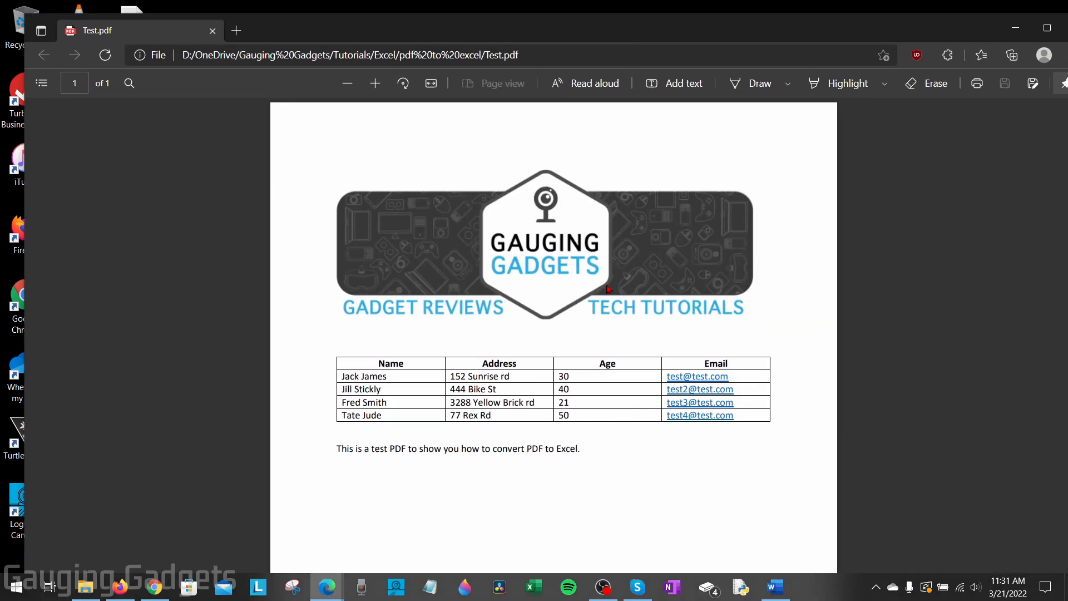
mouse_move(723, 404)
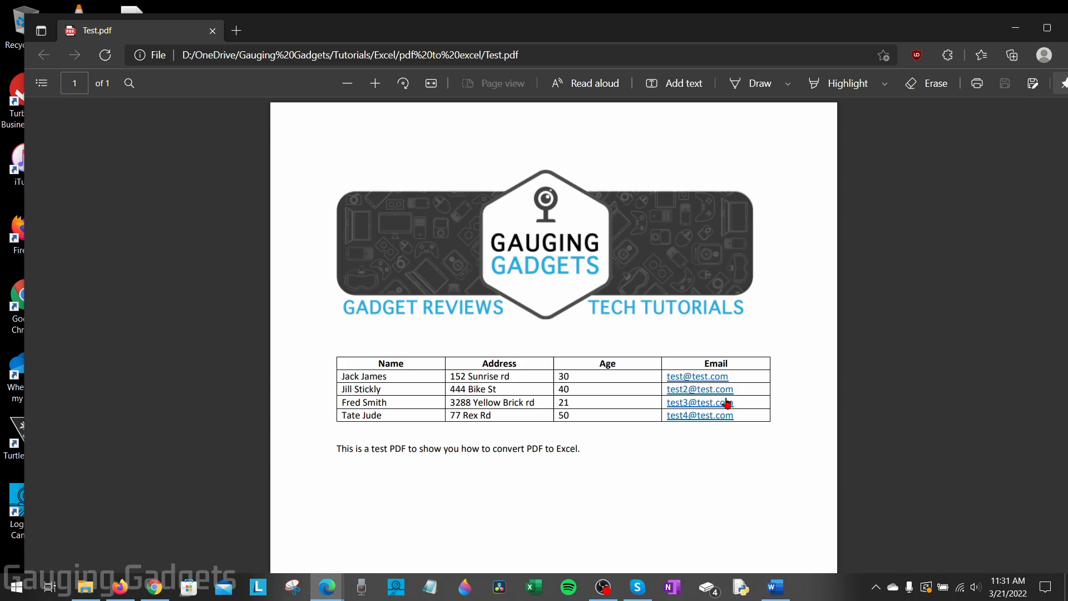
mouse_move(506, 376)
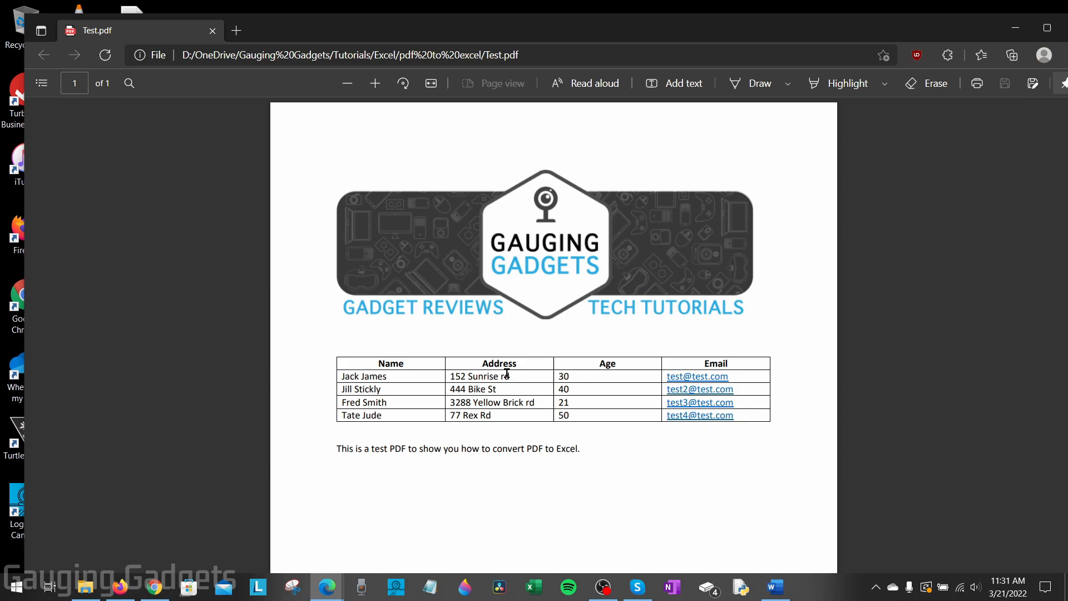
mouse_move(638, 309)
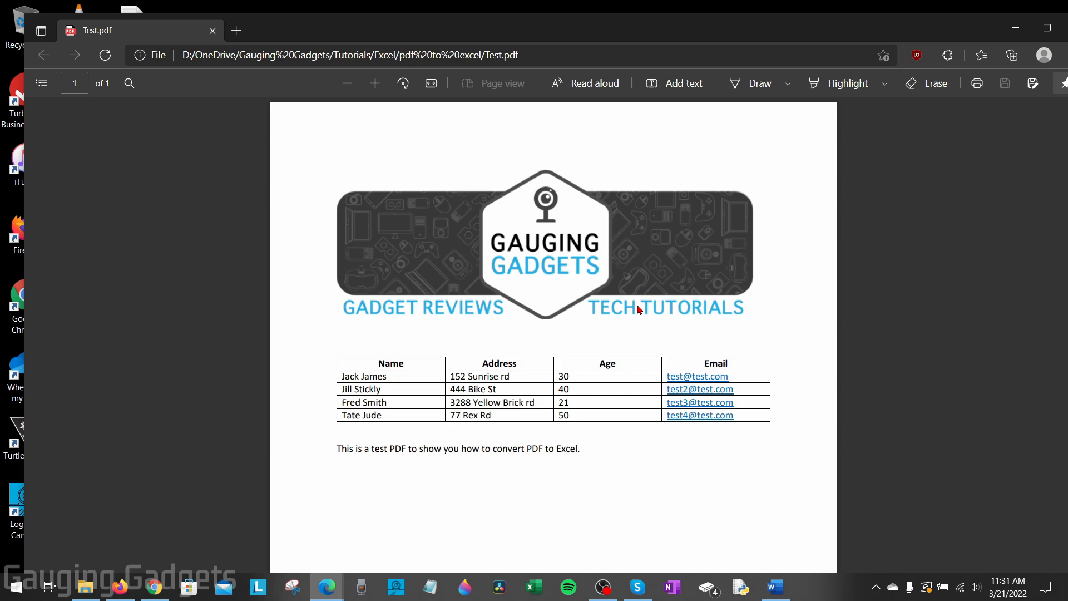
mouse_move(637, 296)
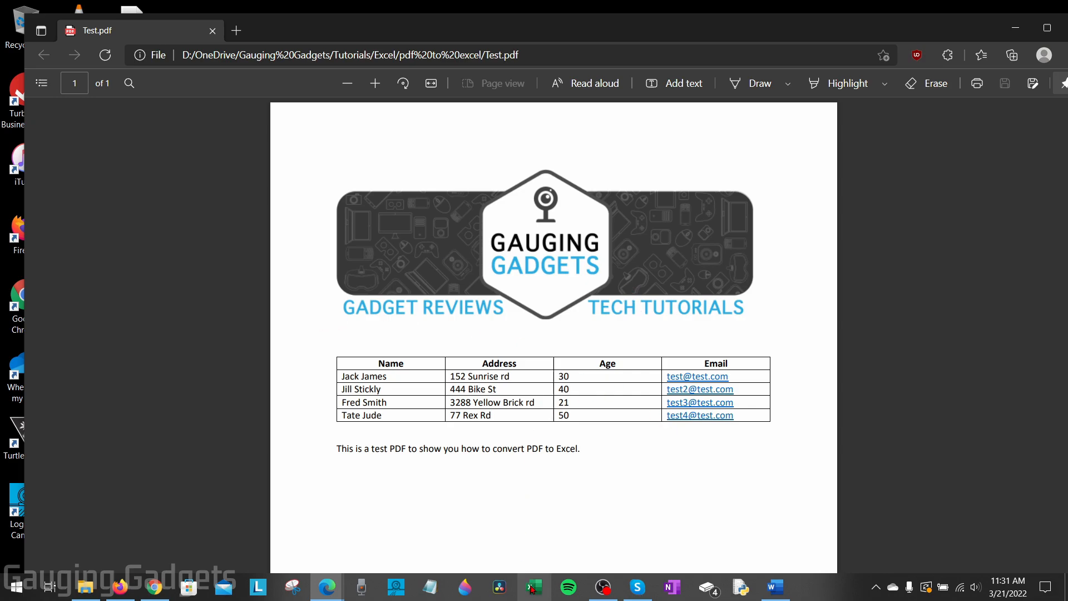
- Launch Excel and create a new blank workbook (Book1)
left_click(534, 587)
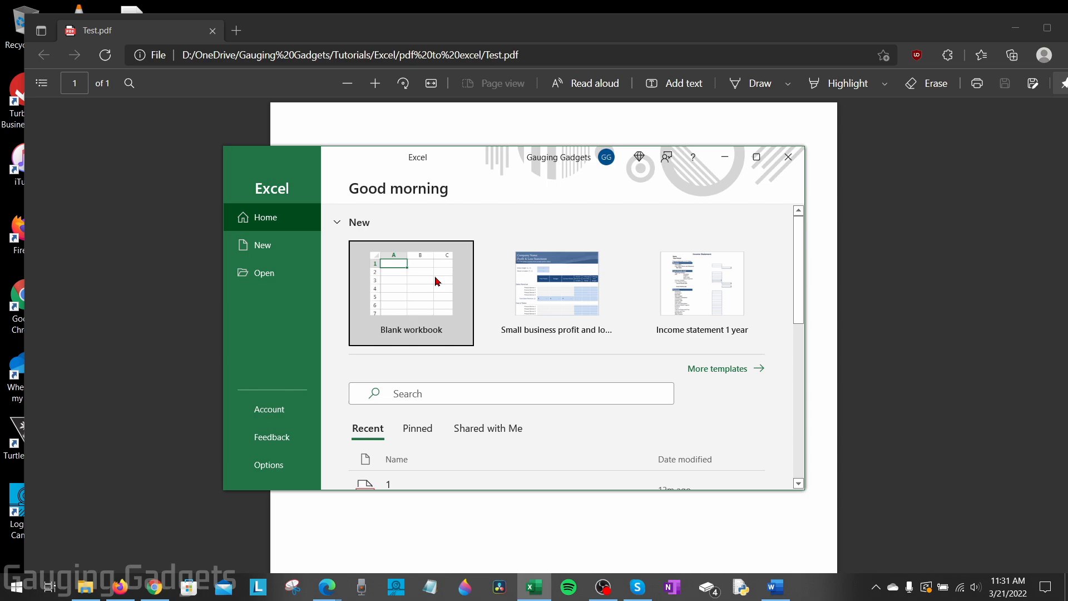
mouse_move(417, 300)
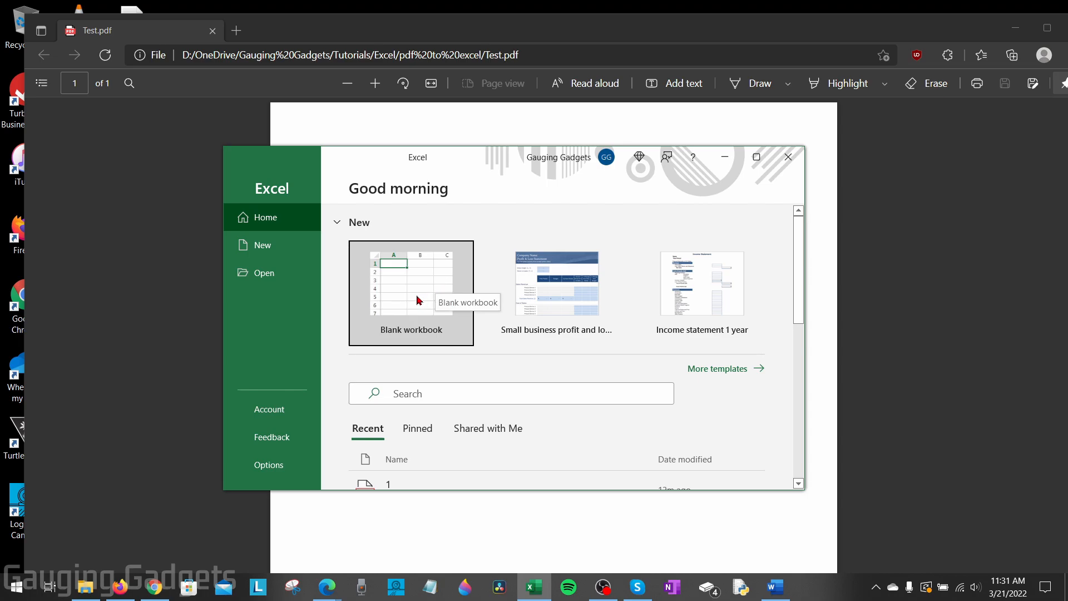
left_click(411, 283)
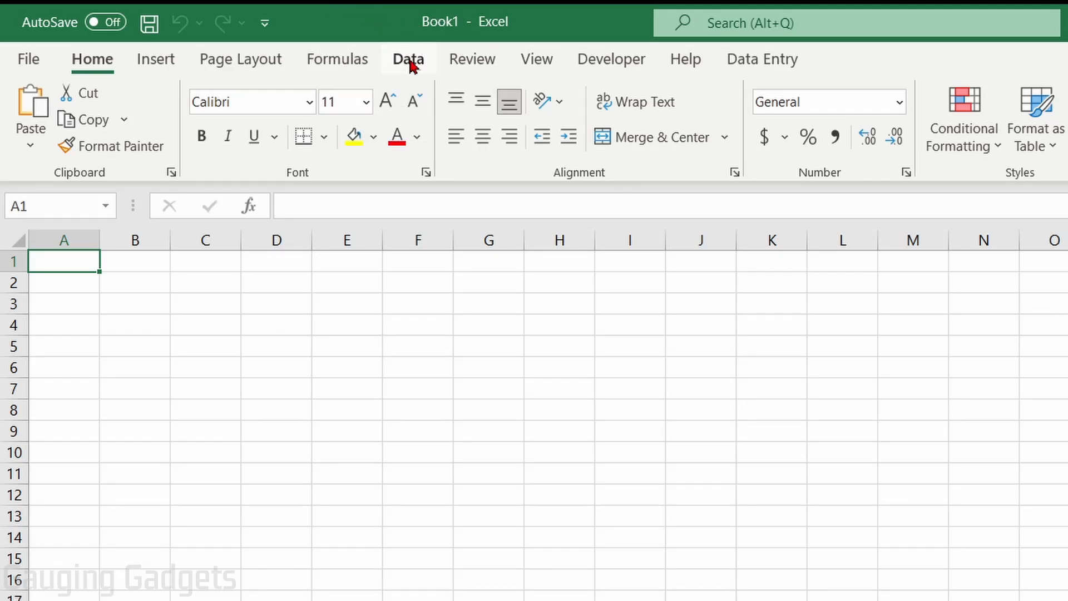
- Import data From PDF, choosing Test.pdf in the 'pdf to excel' folder as the source
left_click(408, 59)
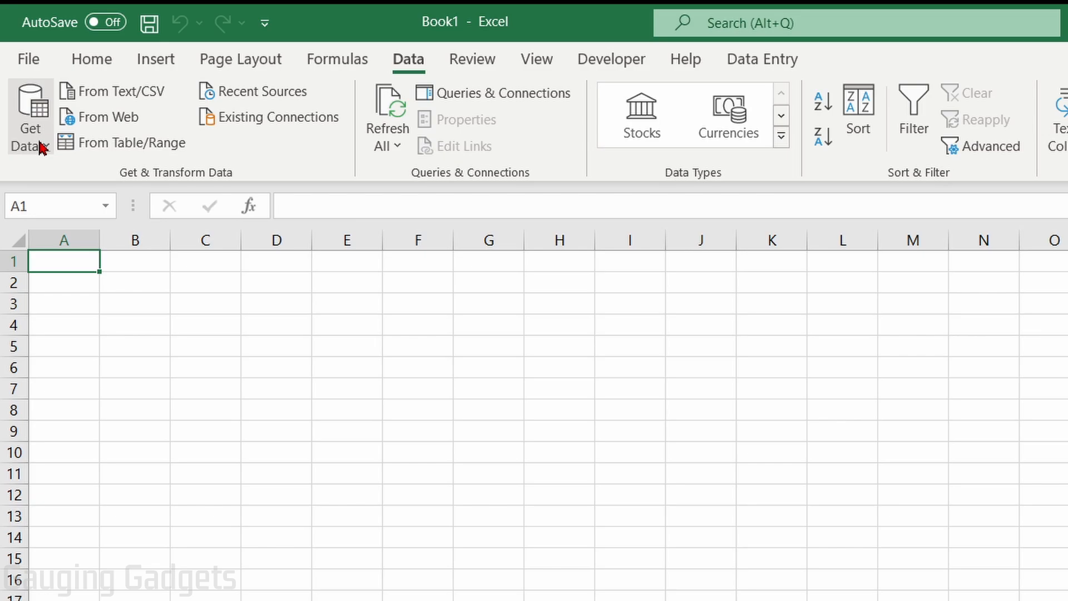
right_click(41, 146)
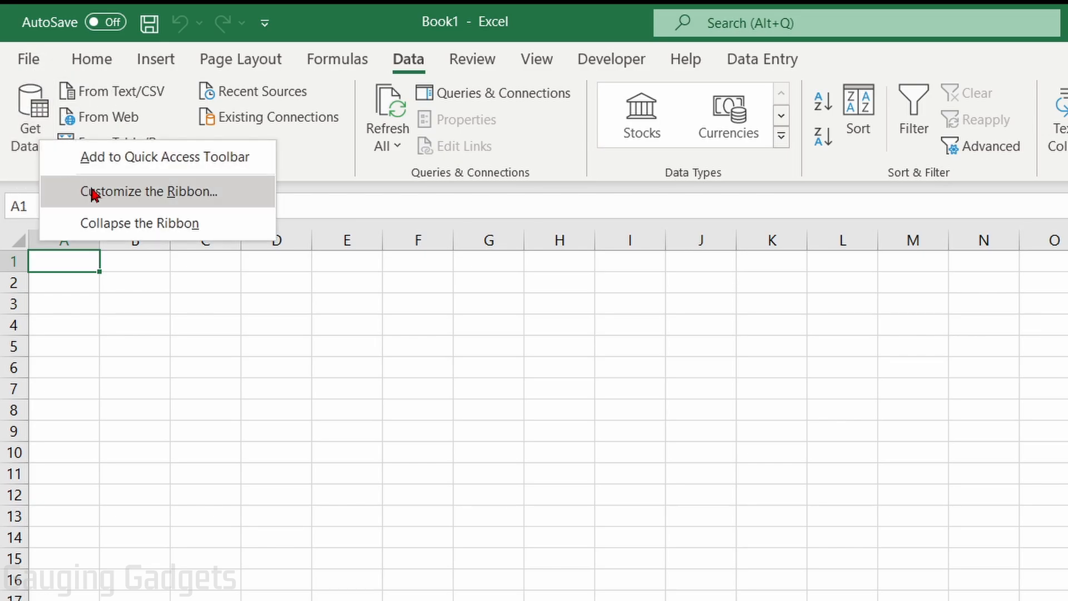
mouse_move(167, 191)
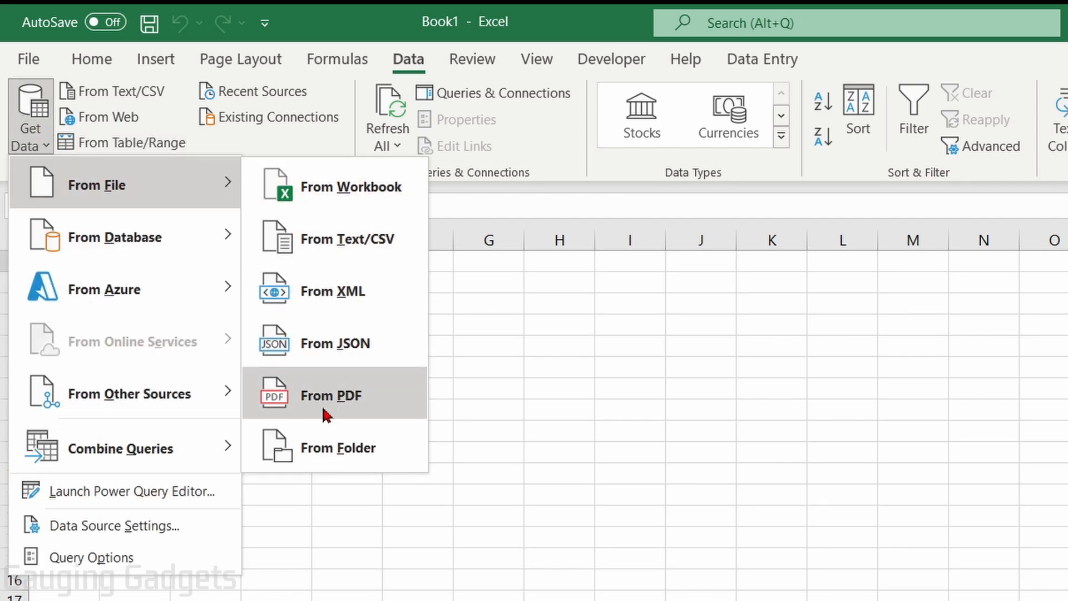
left_click(330, 395)
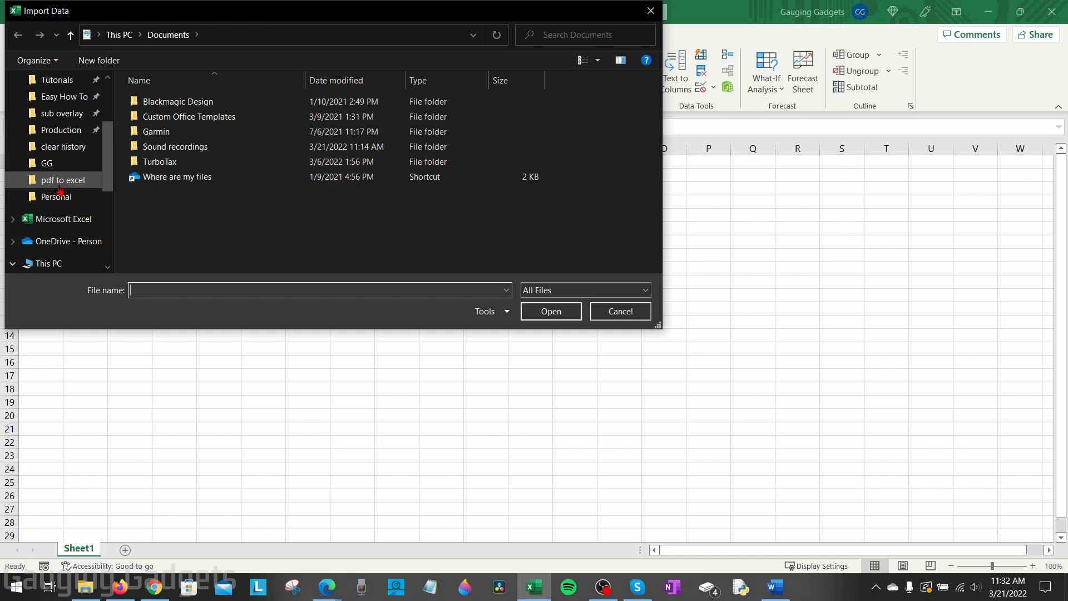
double_click(63, 180)
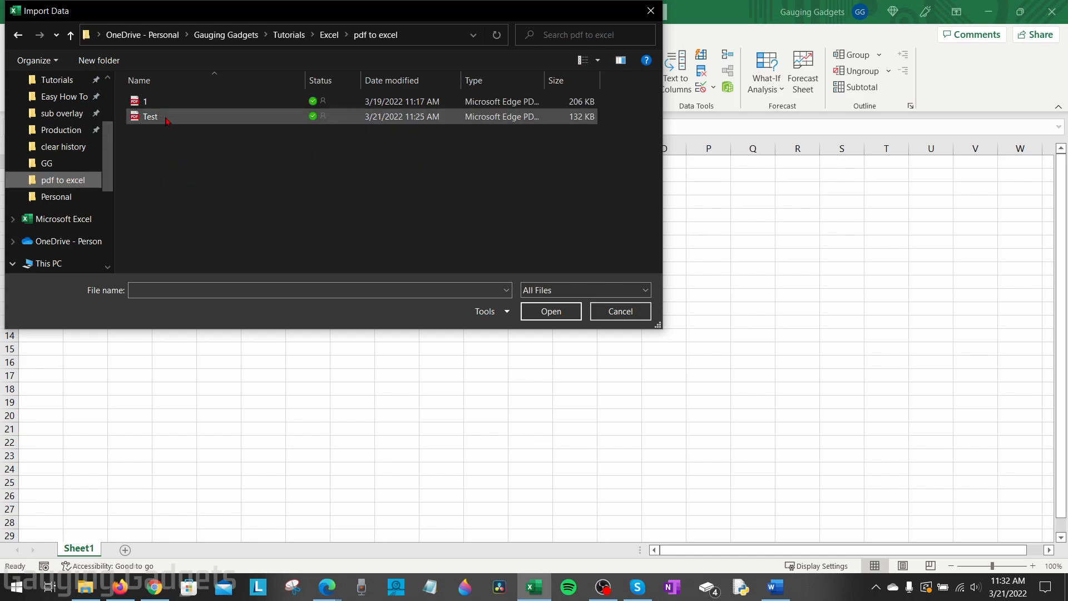
left_click(550, 311)
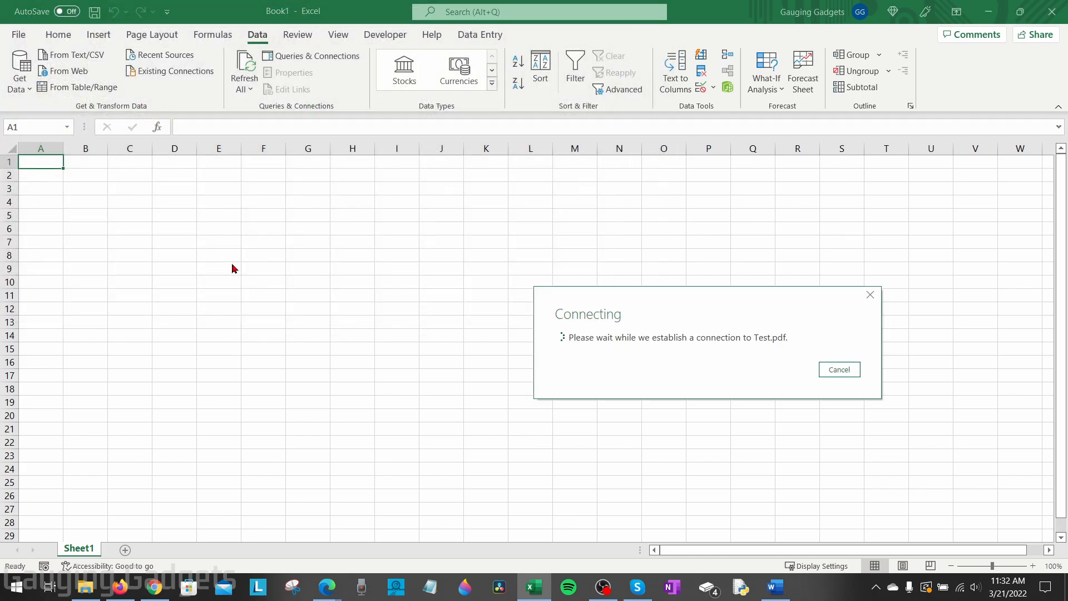
mouse_move(288, 267)
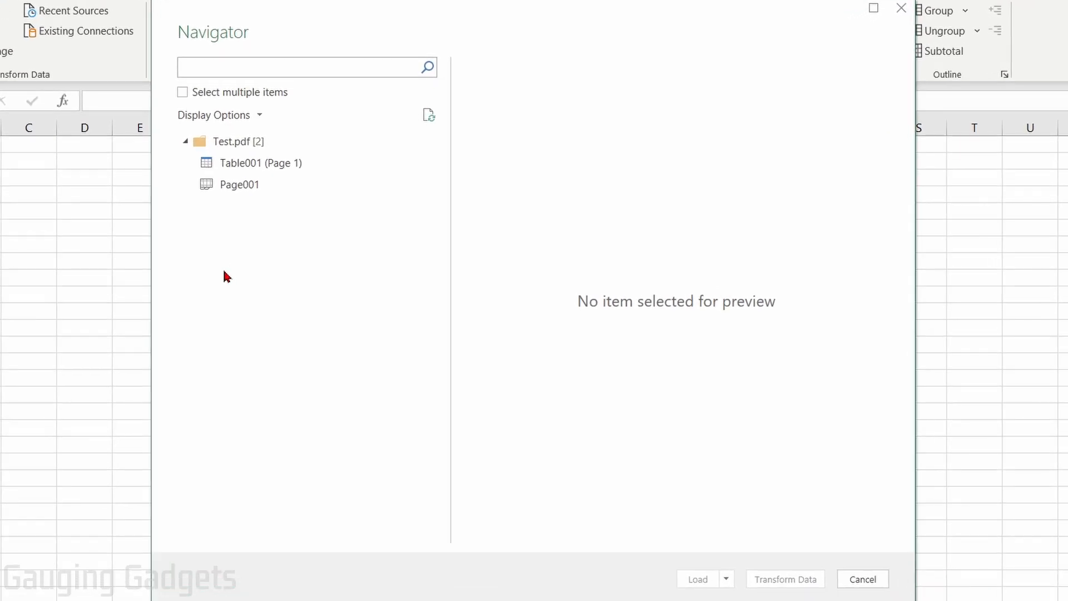
mouse_move(327, 243)
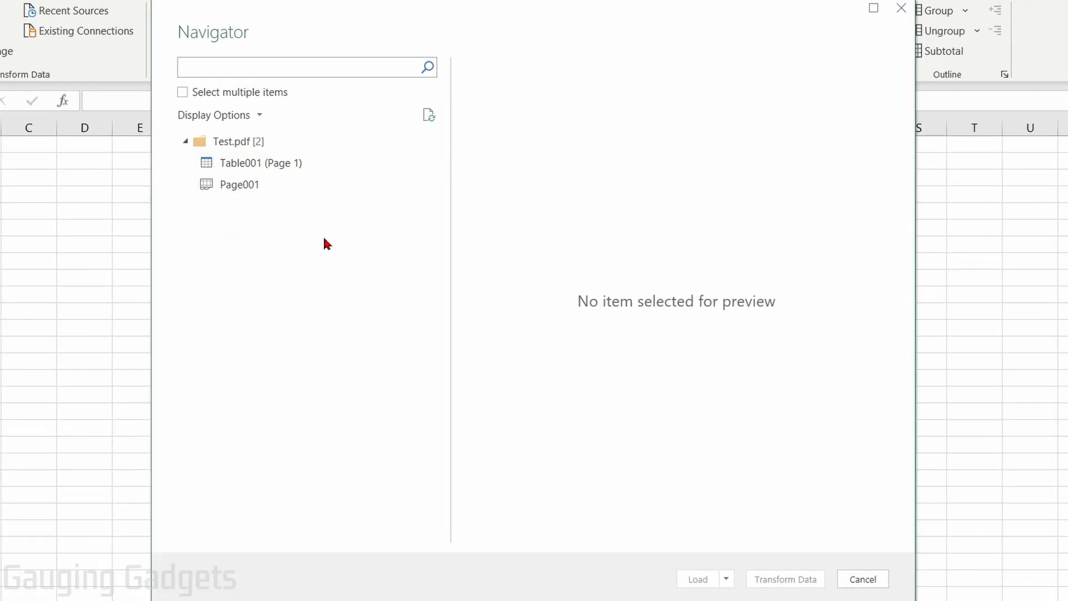
- In the Navigator, preview Page001 and then Table001 (Page 1) with the four-row table
left_click(300, 67)
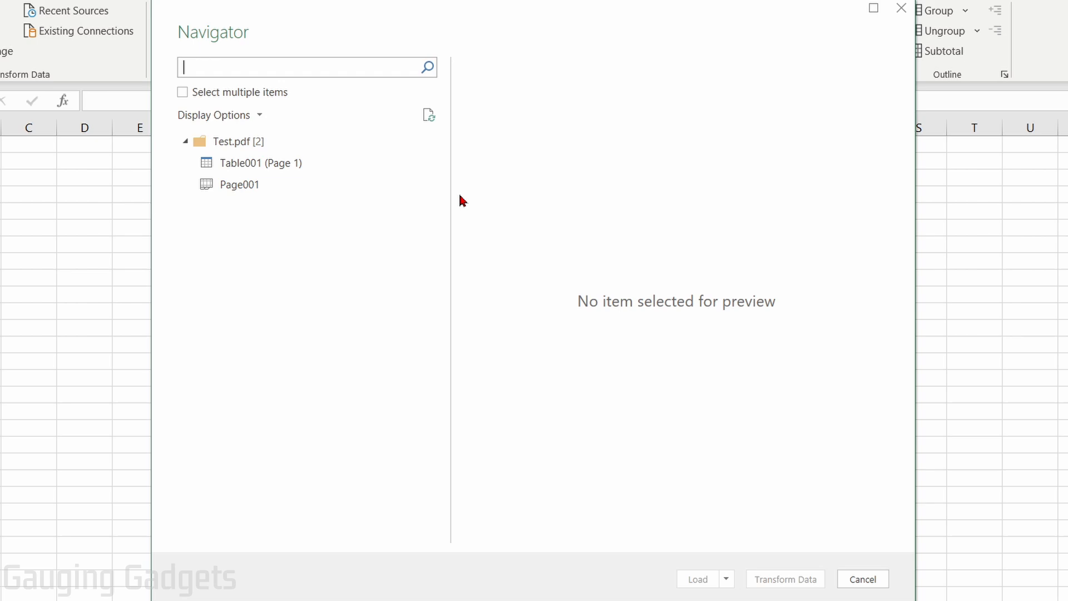
mouse_move(460, 206)
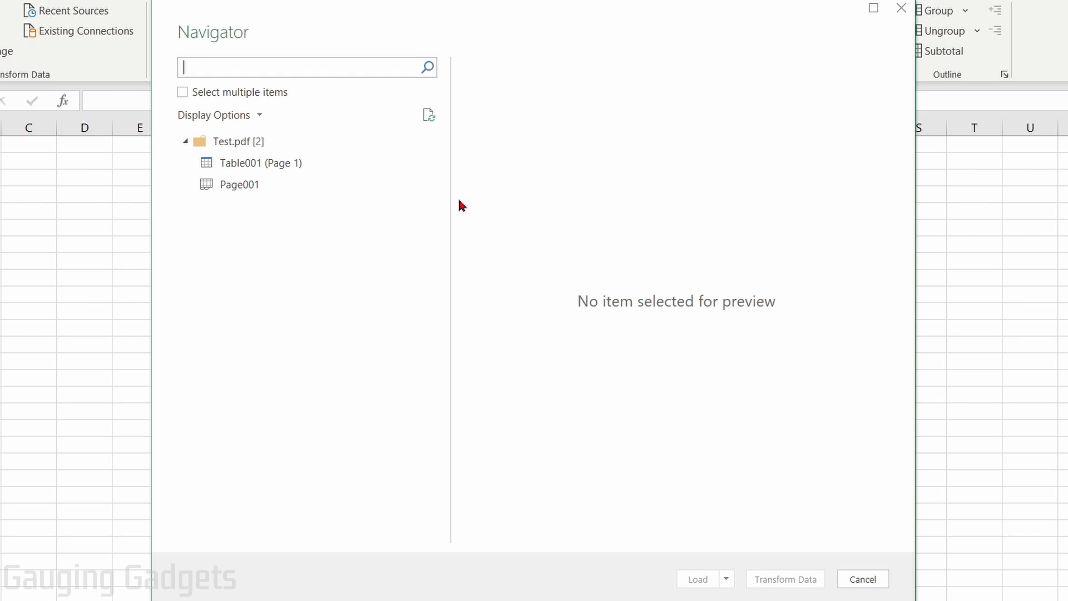
mouse_move(494, 208)
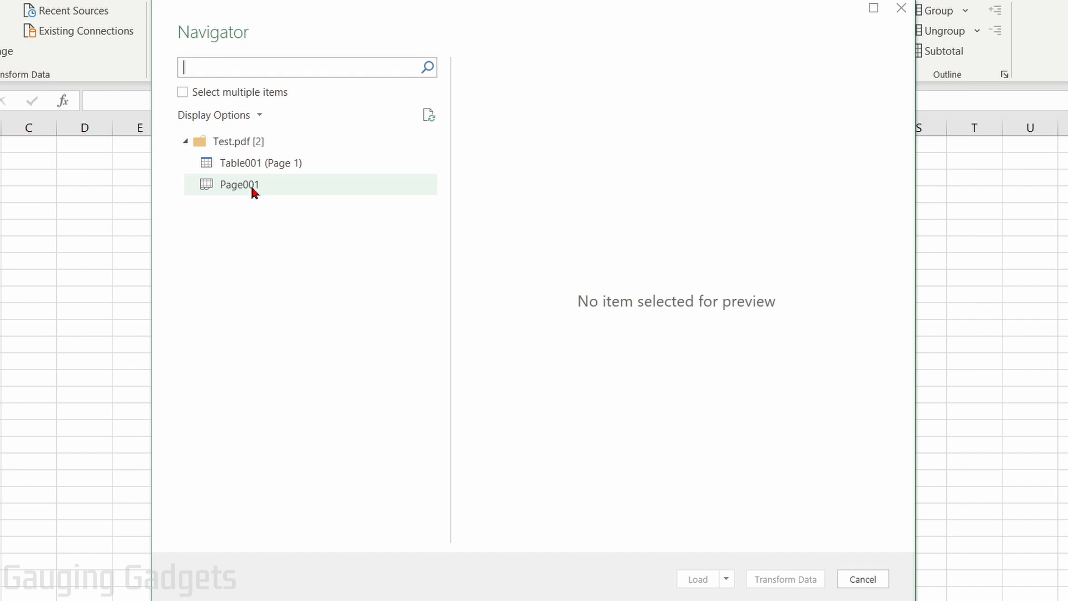
left_click(240, 184)
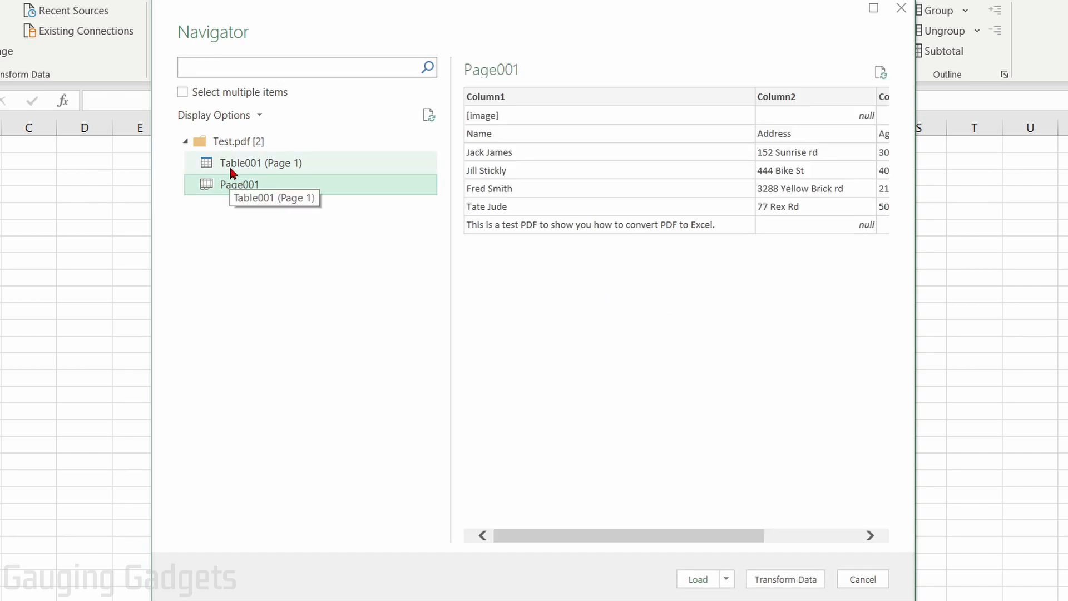
left_click(239, 184)
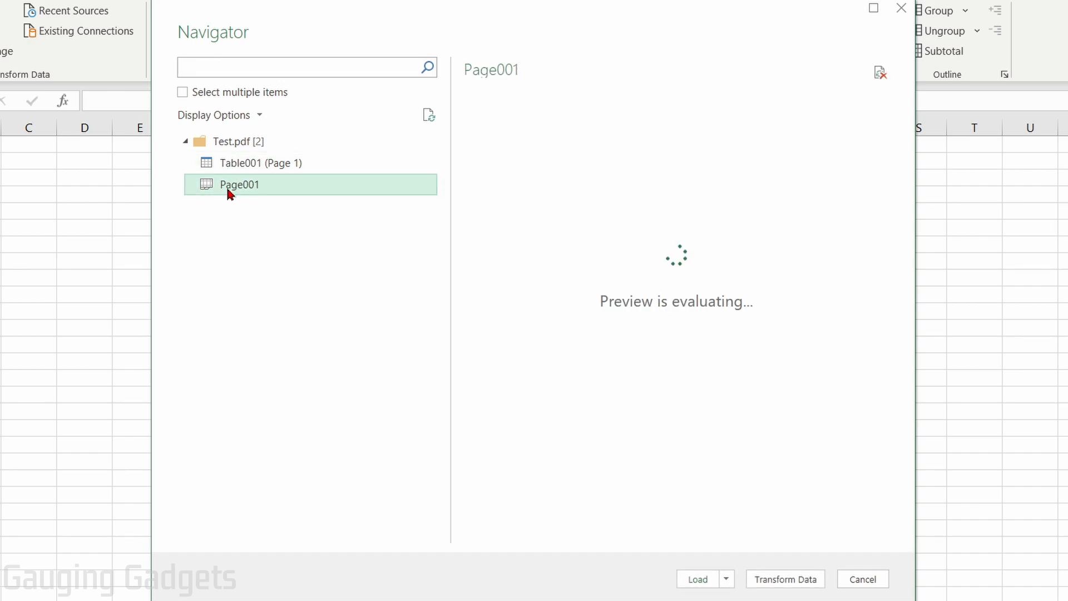
left_click(240, 184)
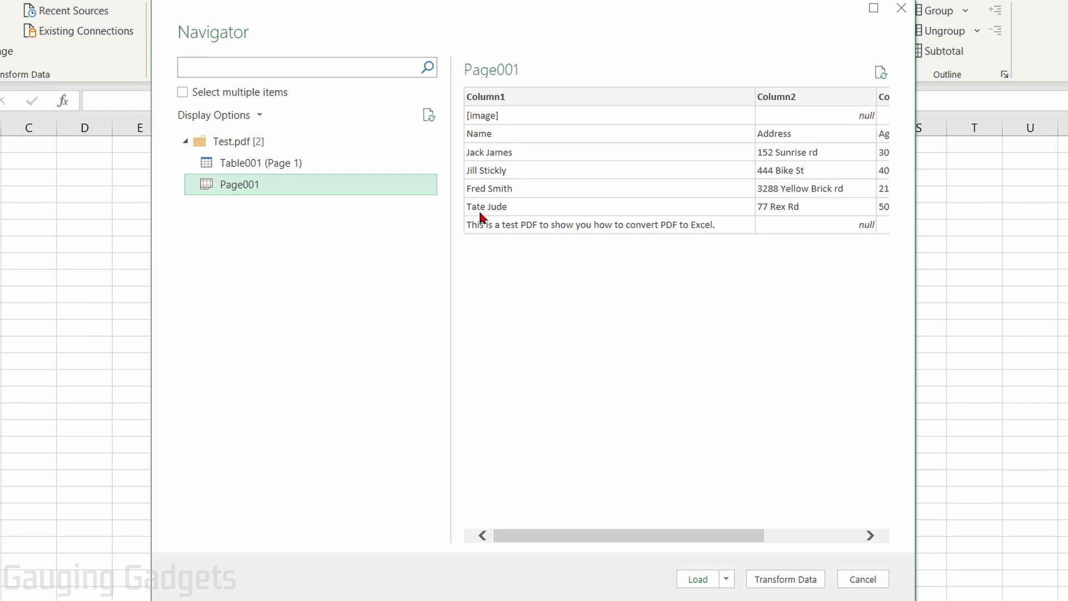
mouse_move(242, 167)
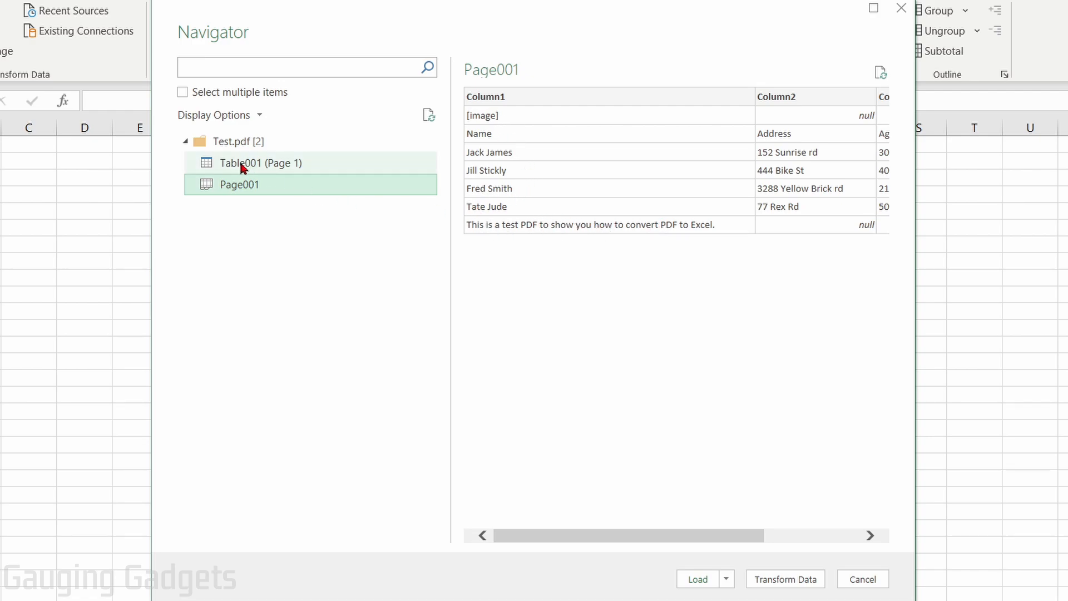
mouse_move(248, 165)
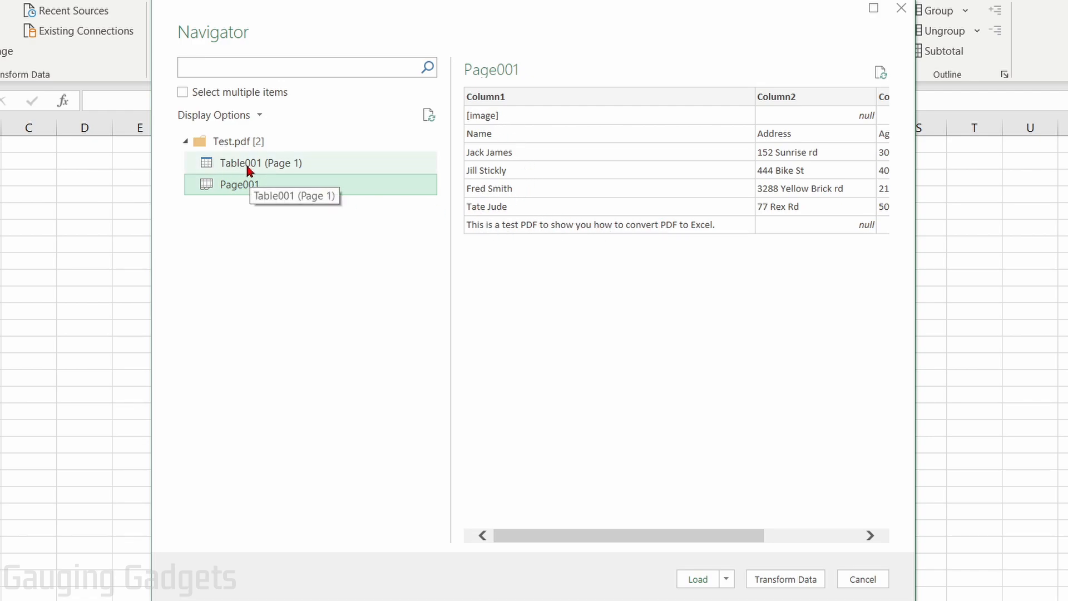
left_click(257, 163)
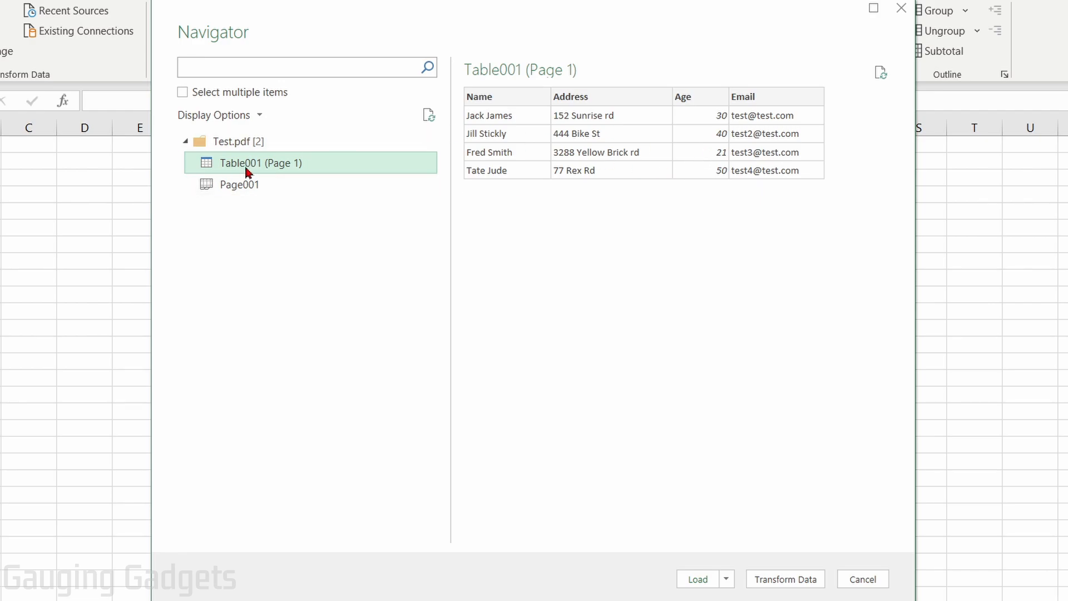
mouse_move(562, 98)
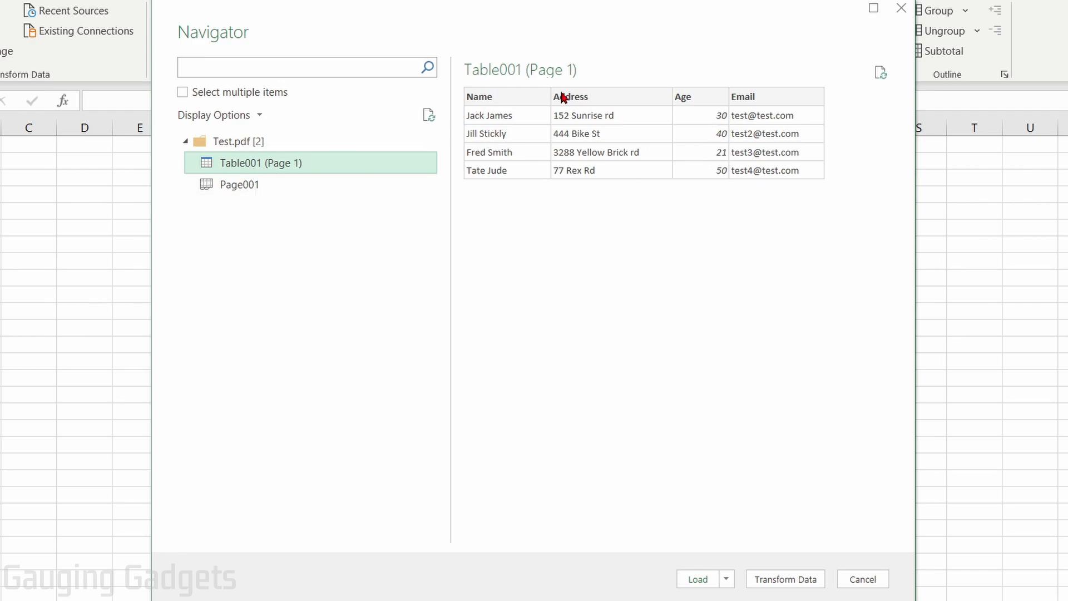
mouse_move(658, 164)
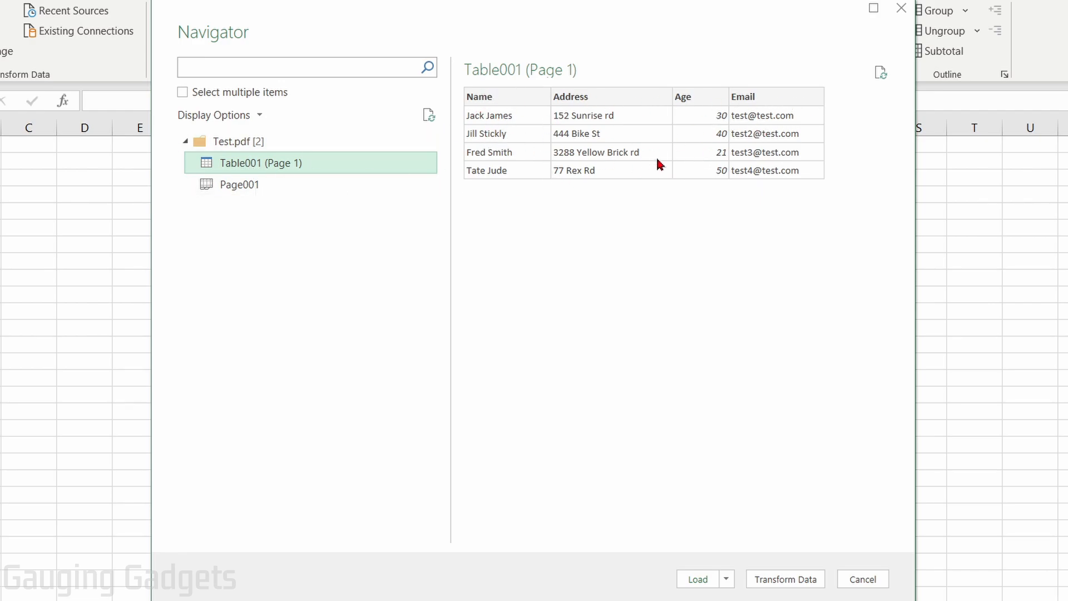
mouse_move(645, 151)
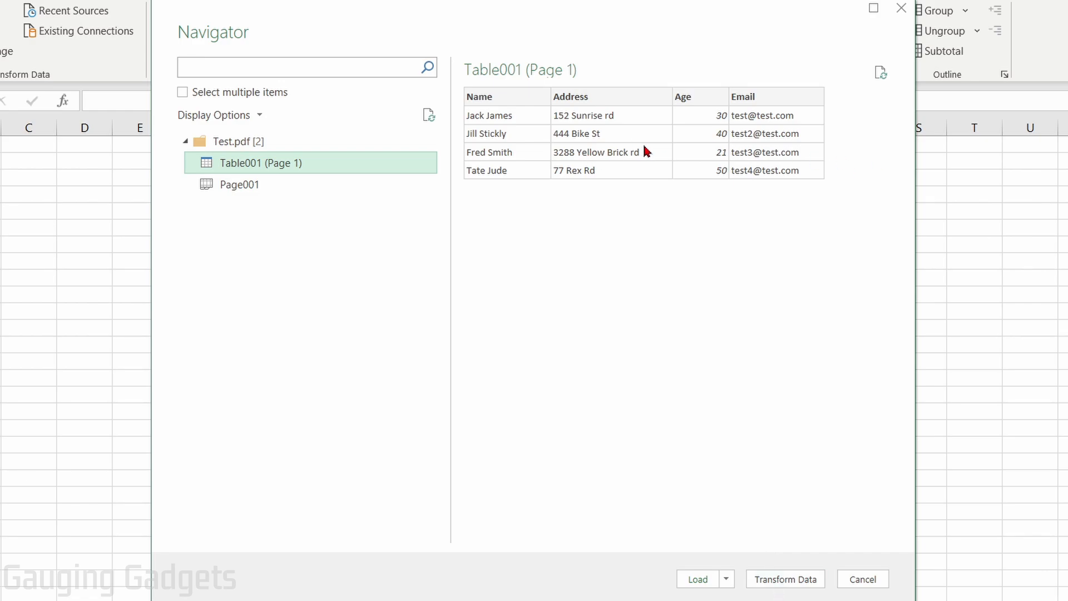
mouse_move(558, 146)
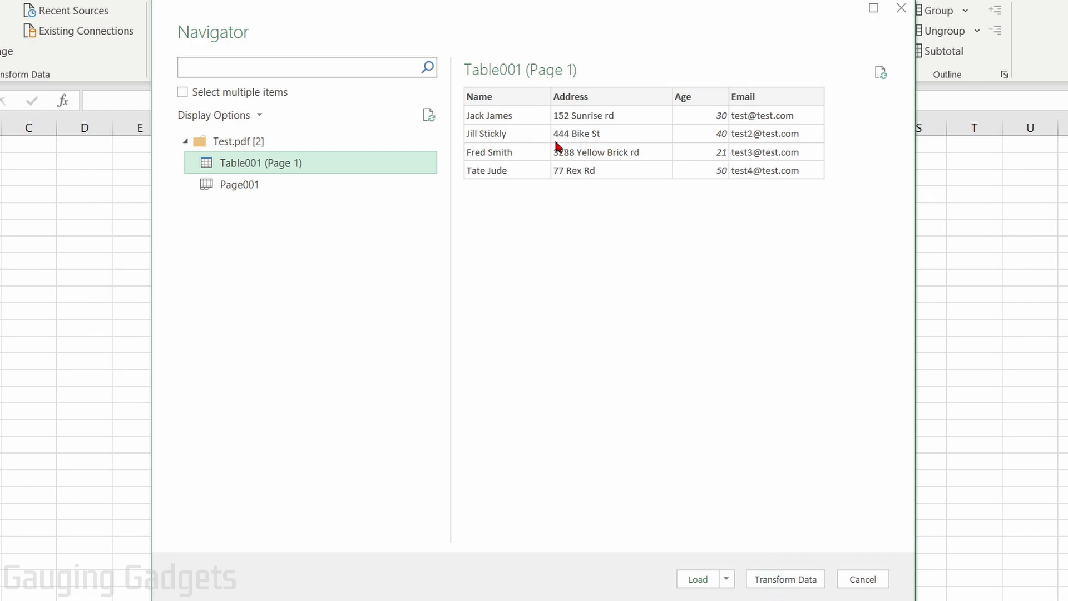
mouse_move(780, 583)
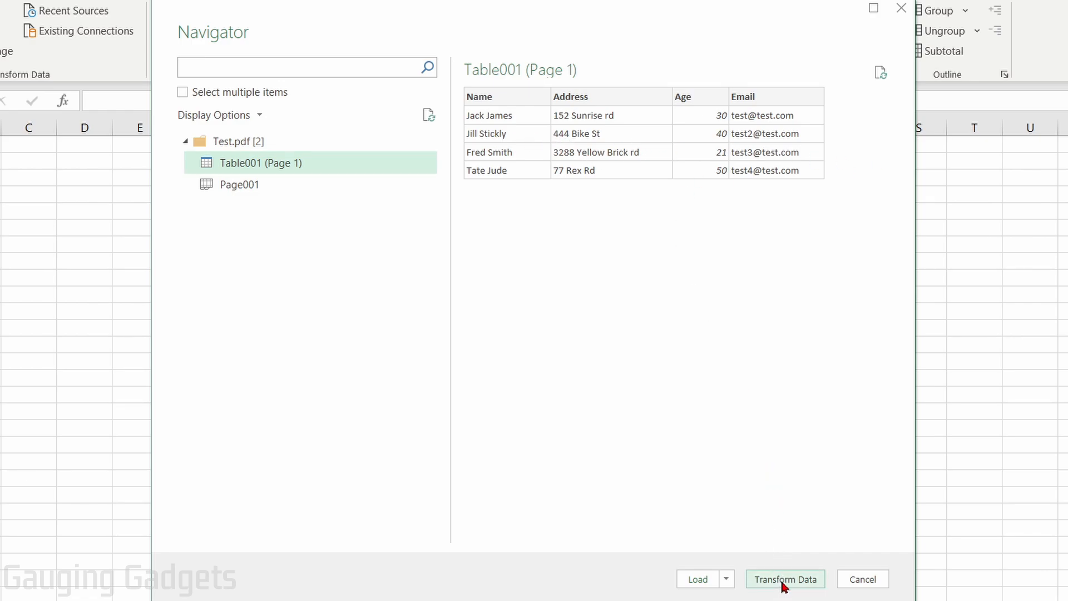
- In Power Query Editor, filter Fred Smith out of the Name column, leaving three rows
left_click(786, 578)
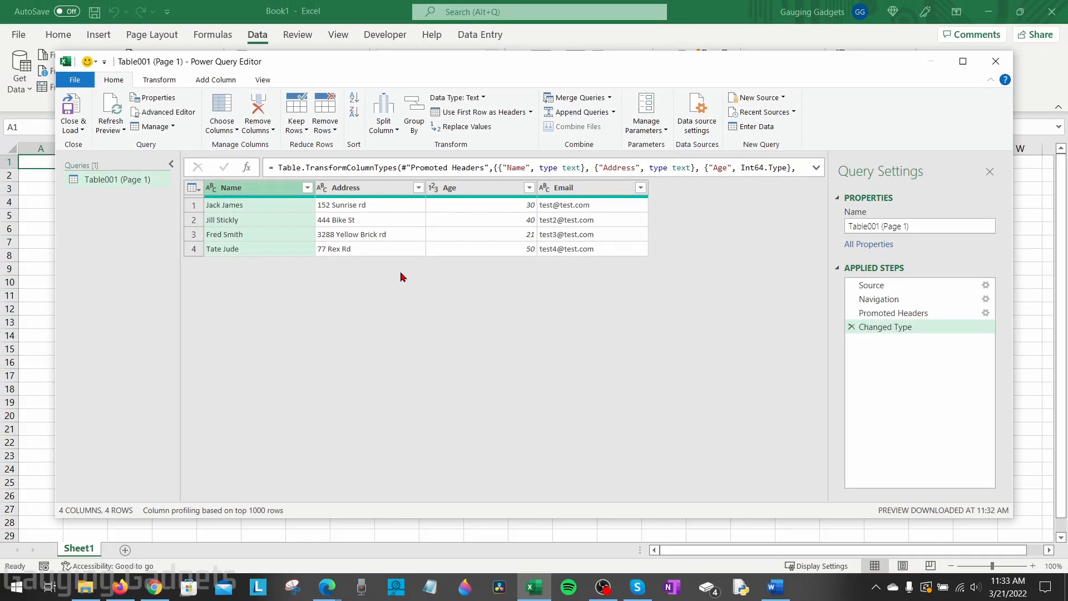
mouse_move(308, 192)
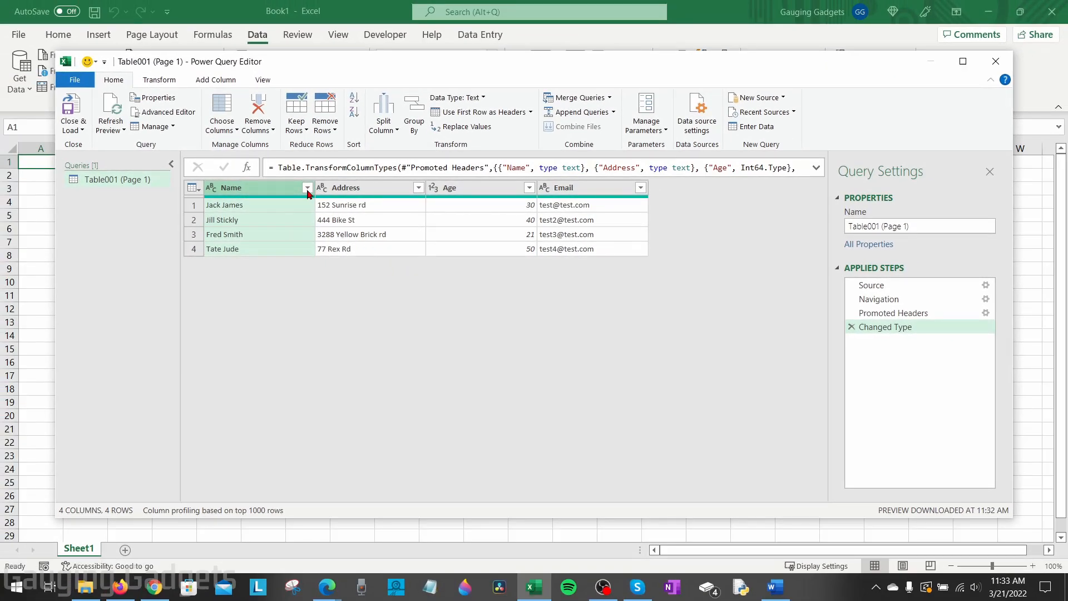
left_click(307, 187)
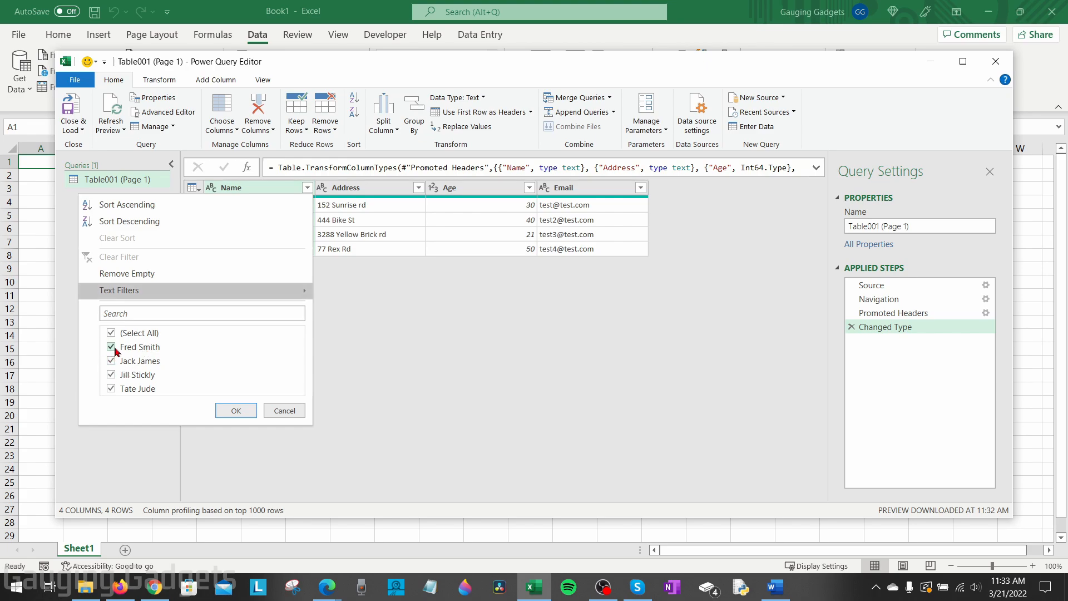
left_click(236, 410)
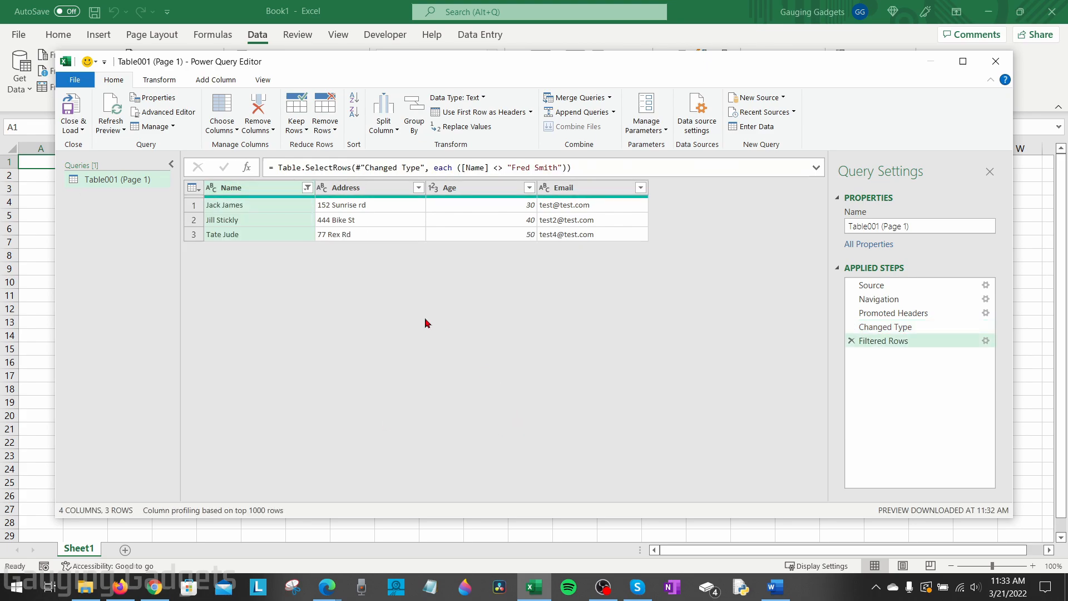
mouse_move(588, 271)
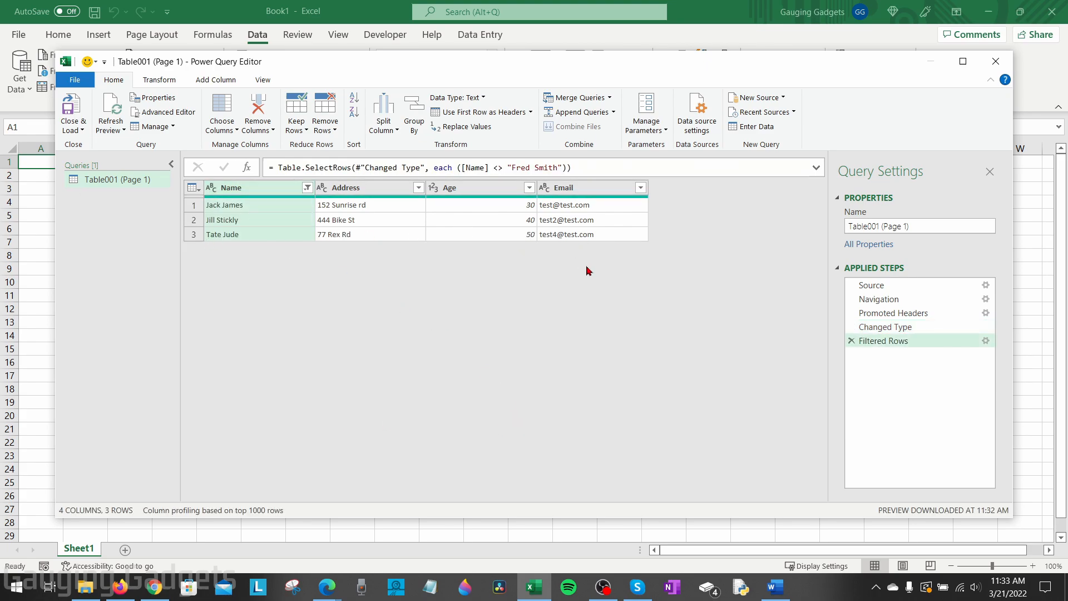
mouse_move(593, 278)
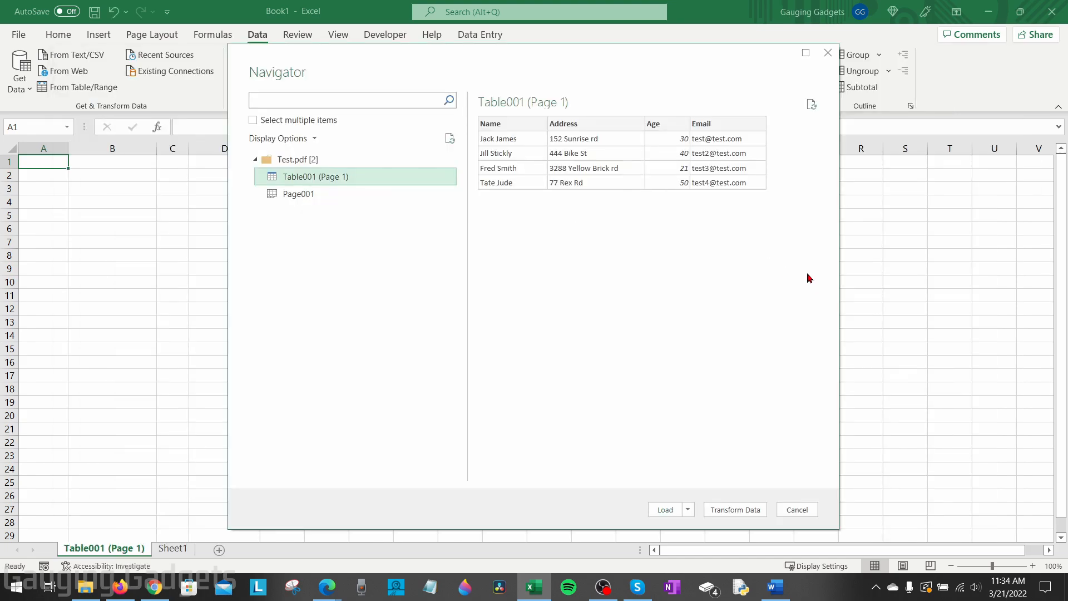
mouse_move(606, 289)
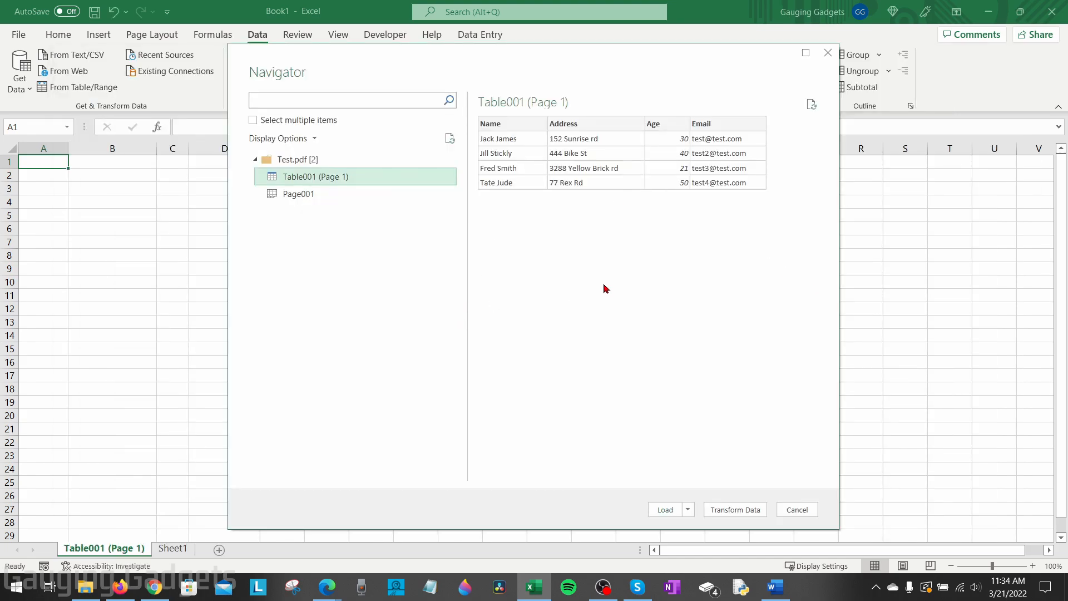
- Load Table001 into a new worksheet as a four-row formatted table and review its cells
left_click(664, 509)
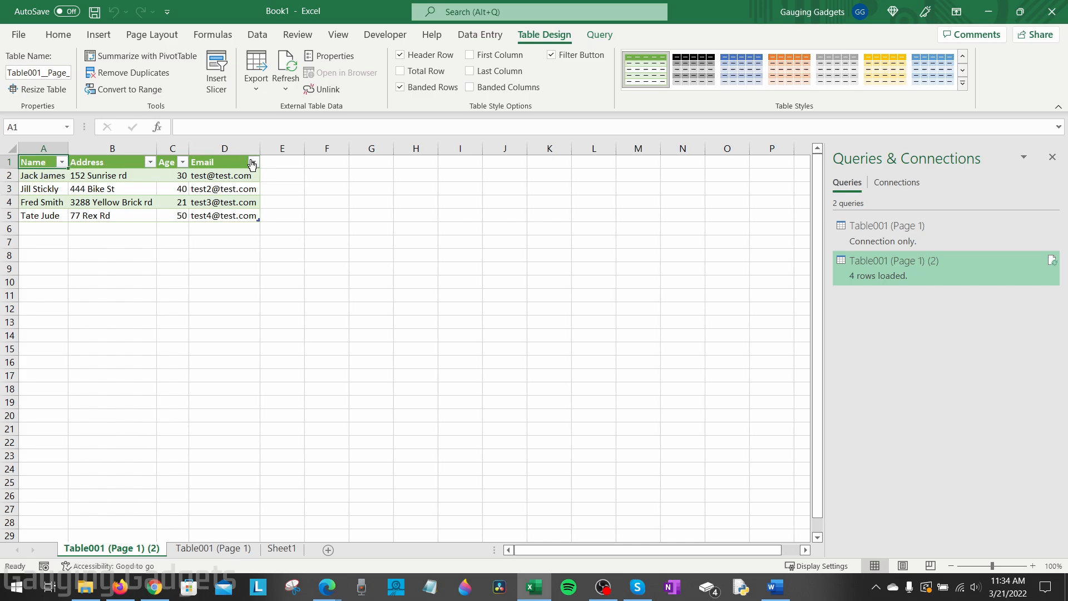
left_click_drag(42, 175, 224, 215)
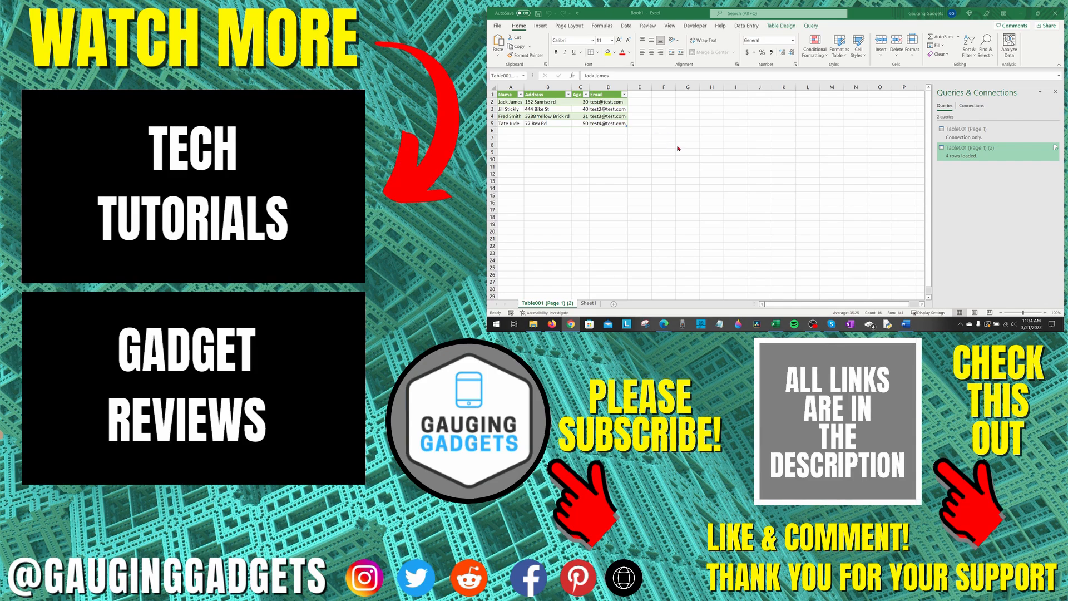
mouse_move(696, 153)
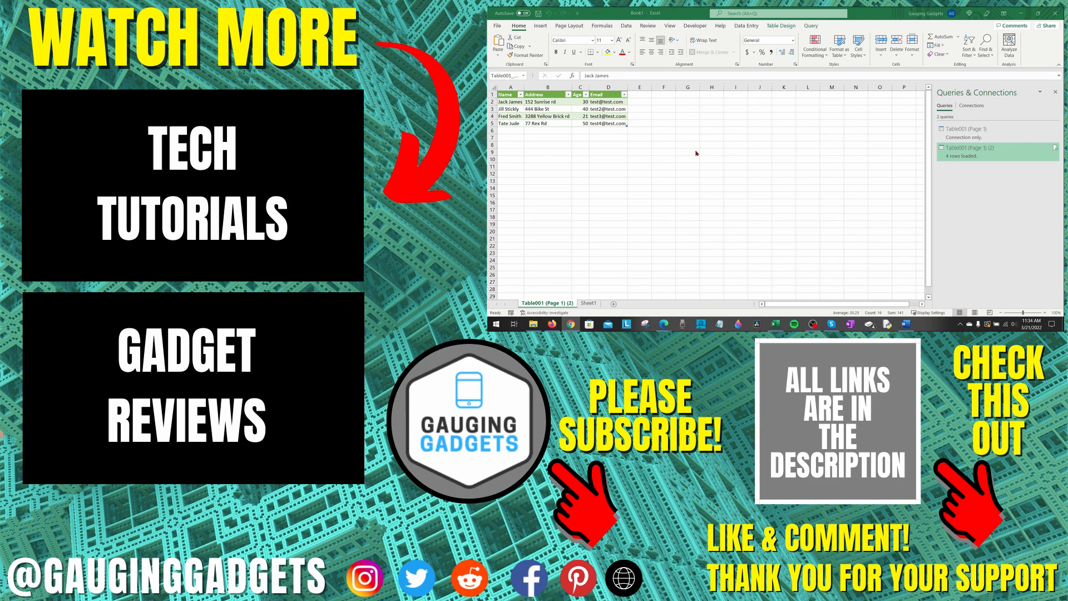
mouse_move(704, 153)
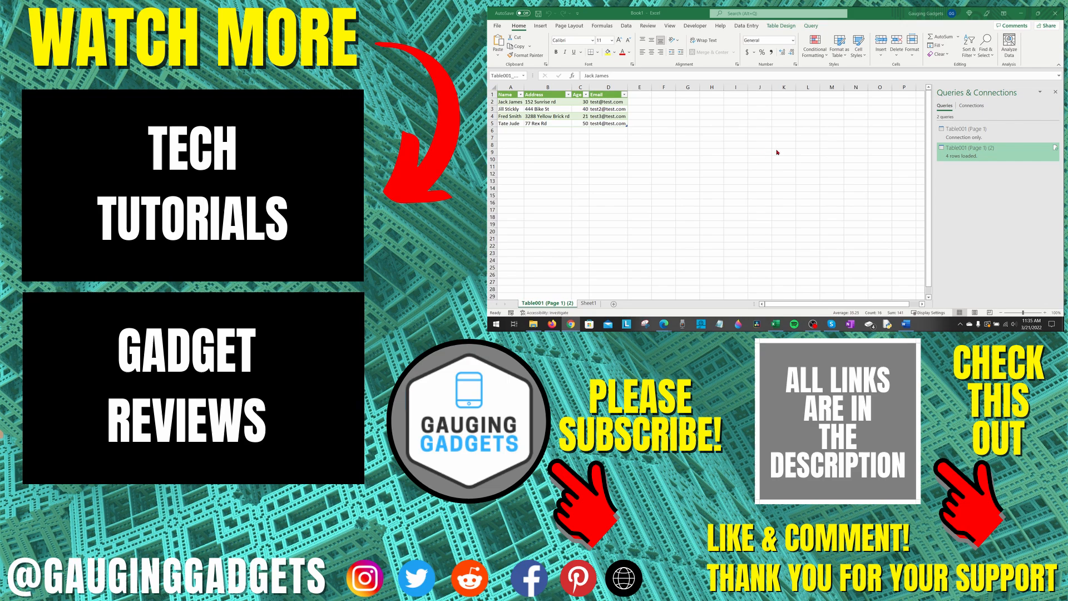
mouse_move(789, 151)
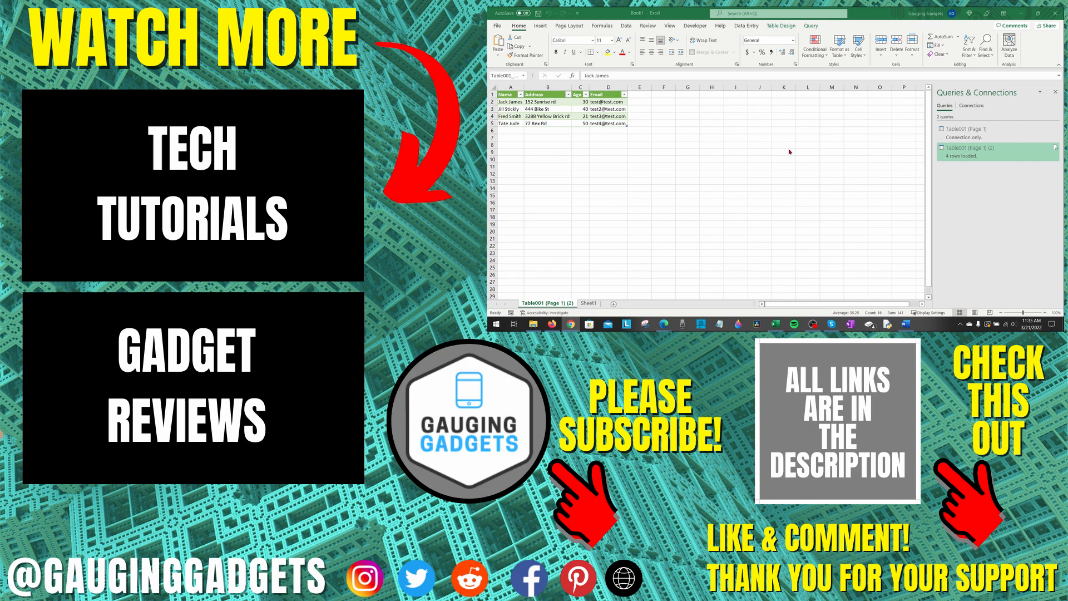